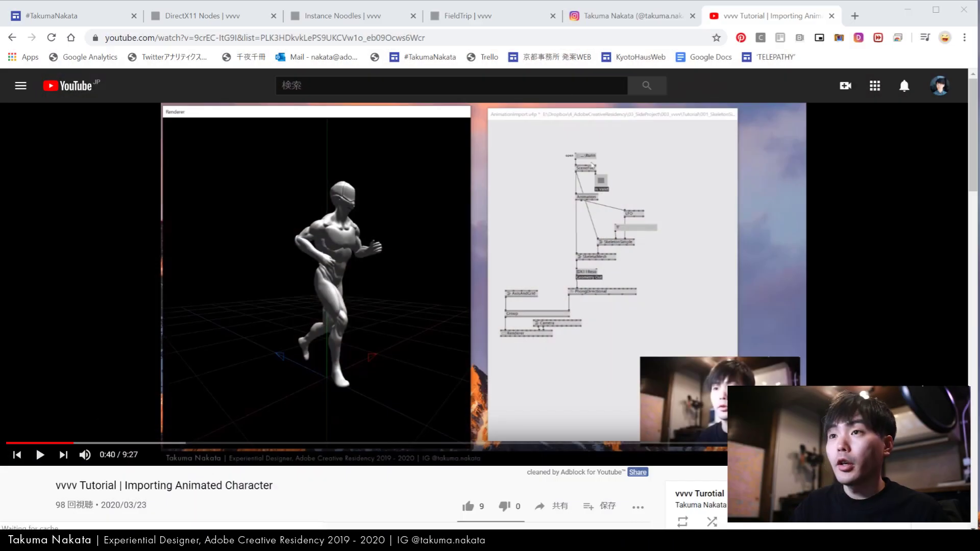
Step: Scroll the Instagram profile down to its artwork posts grid, then return to the tutorial
left_click(625, 16)
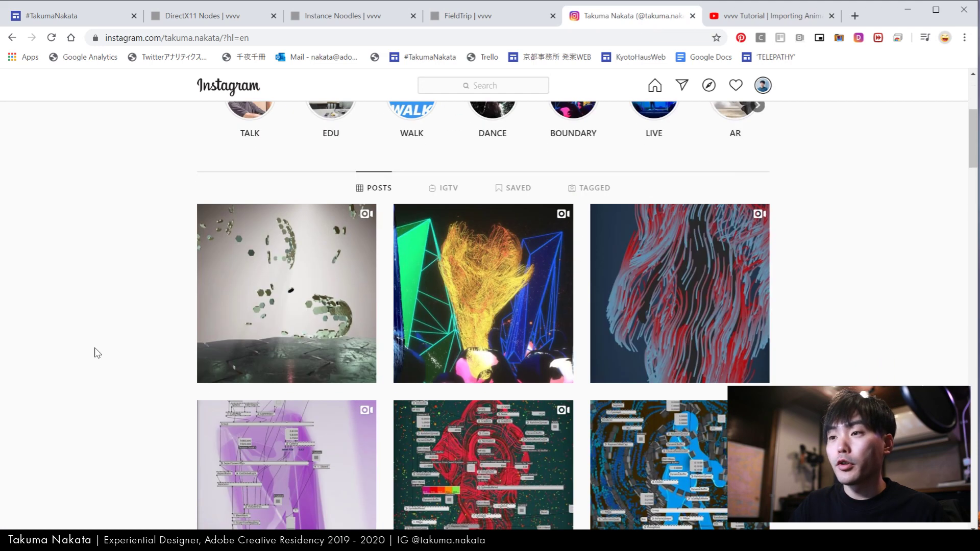
scroll("down", 3)
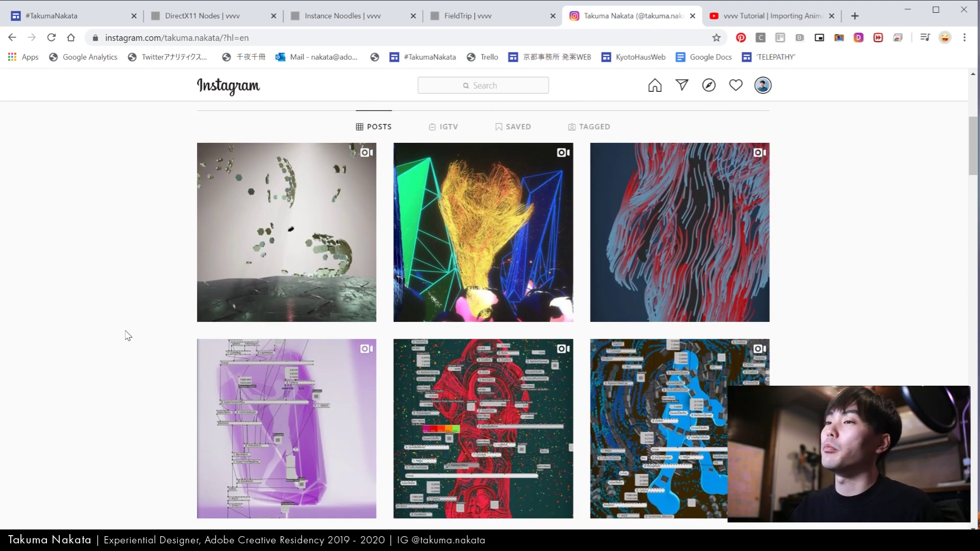
scroll("down", 3)
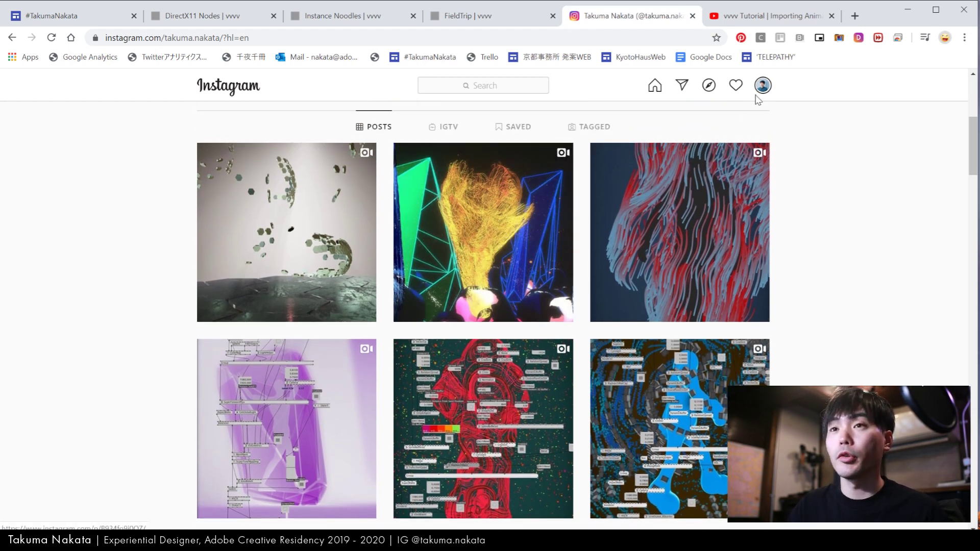
left_click(772, 15)
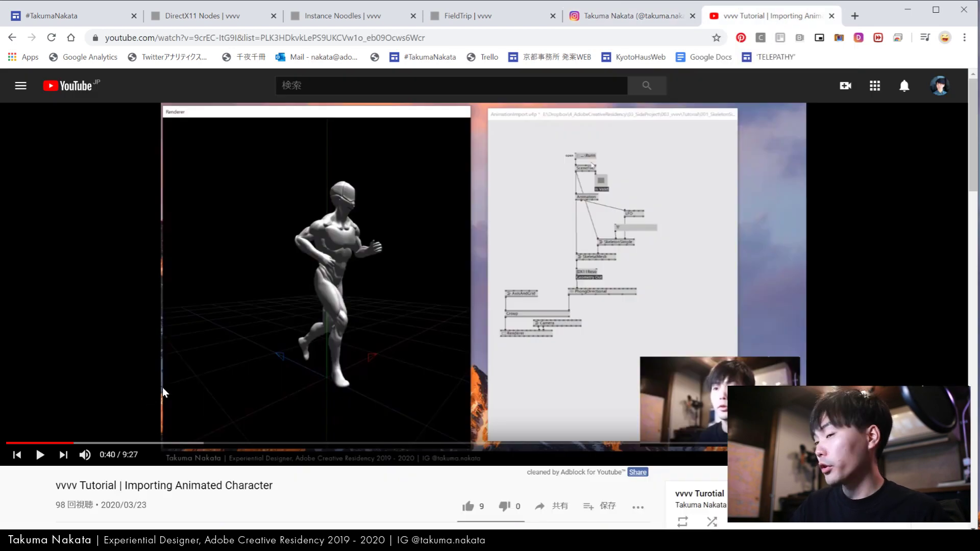
mouse_move(98, 427)
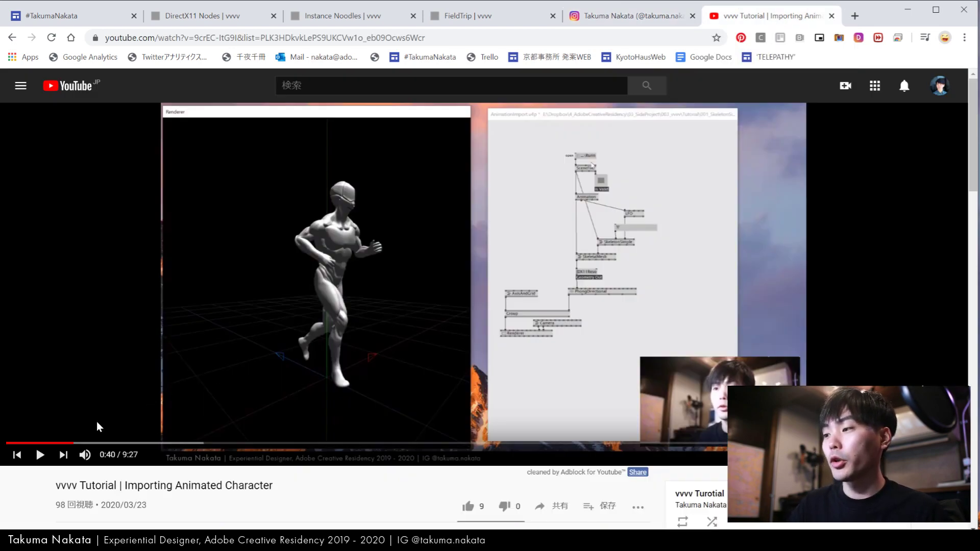
Step: Resume the tutorial video briefly until the file-open dialog appears around 0:42
left_click(40, 454)
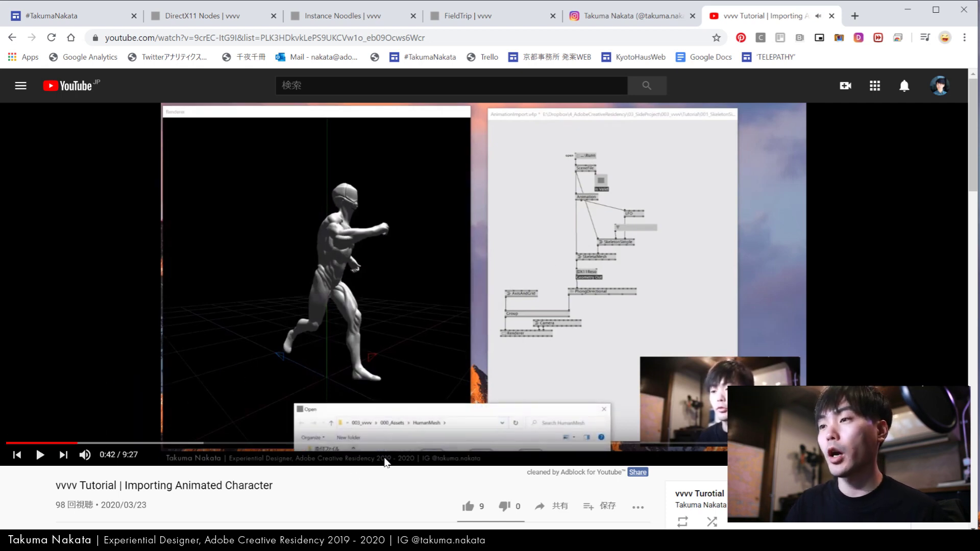
mouse_move(787, 201)
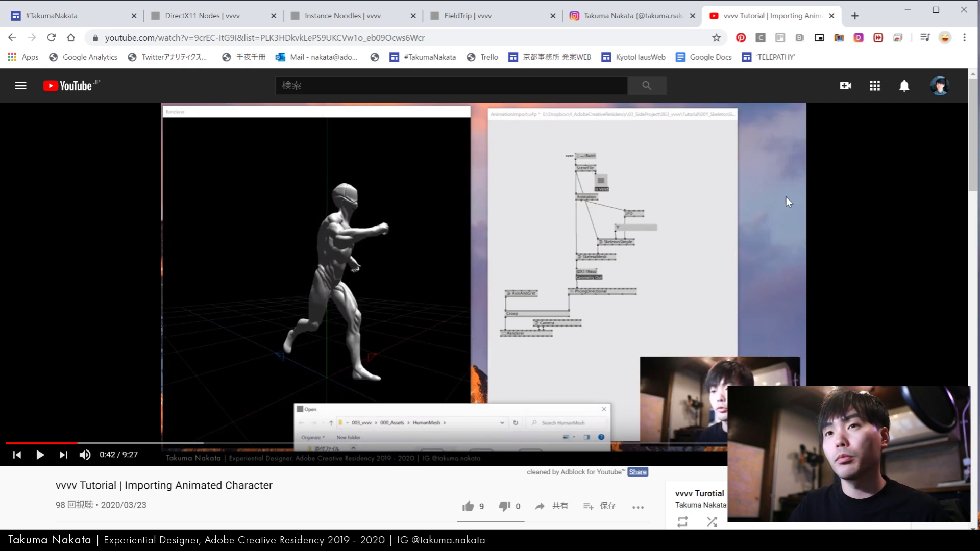
mouse_move(402, 212)
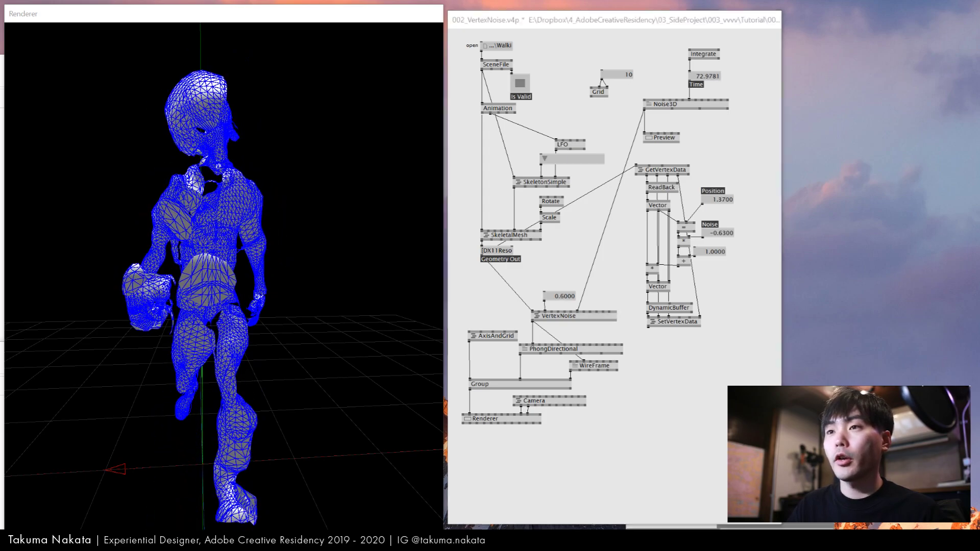
Step: Add a Sphere node feeding VertexNoise and raise the noise amount to 2.26
left_click(602, 110)
type("Sphere")
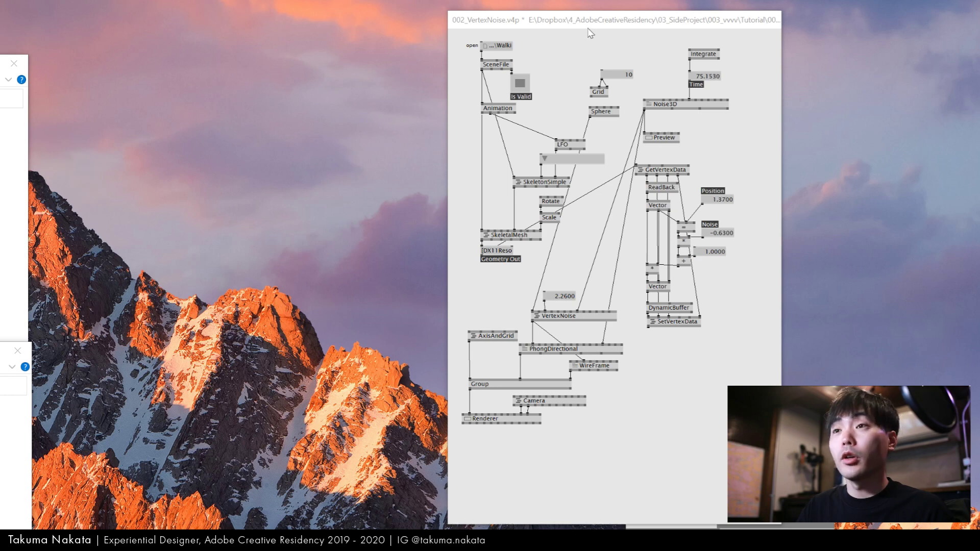
mouse_move(605, 30)
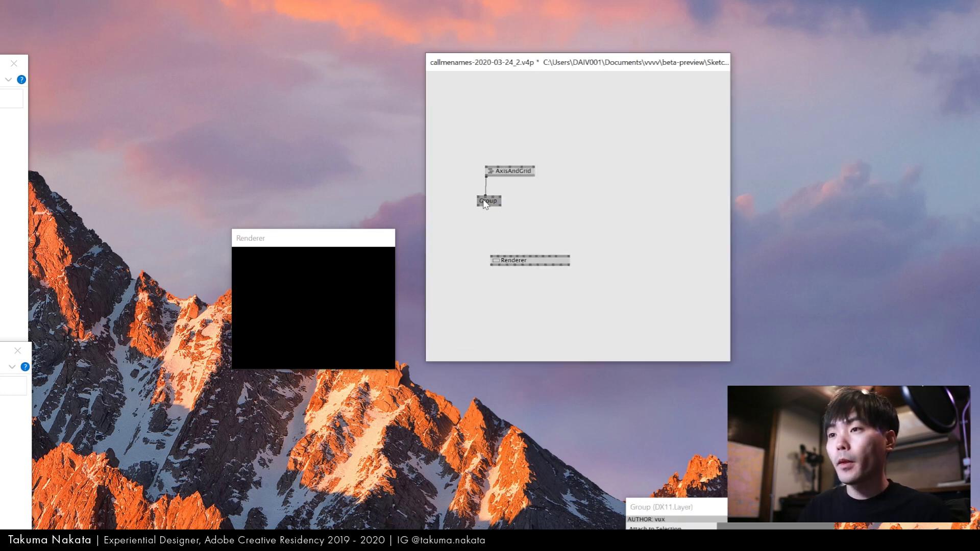
Step: Reposition the Group node in the new AxisAndGrid–Group–Renderer patch
left_click_drag(485, 206, 500, 257)
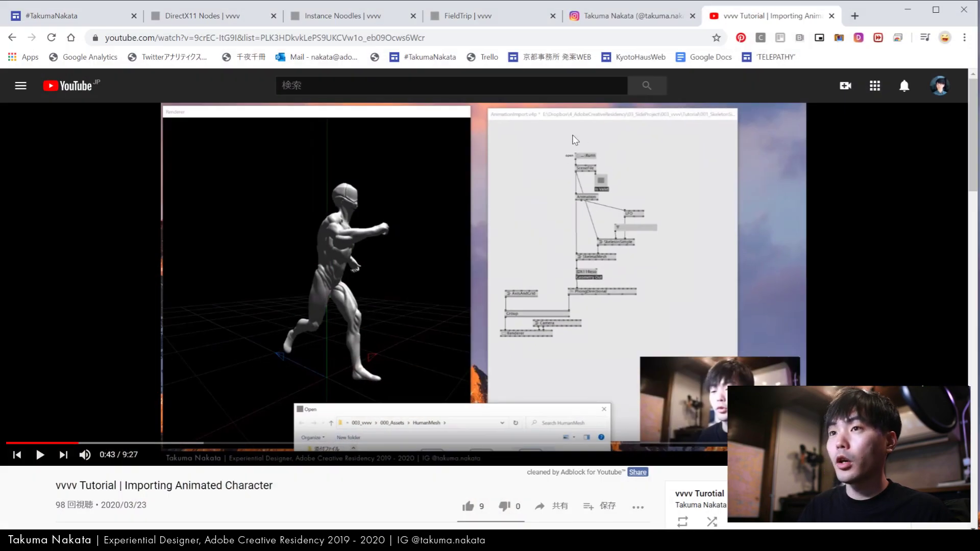
Step: Scroll the DirectX11 Nodes contribution page down to its Install Guide section
left_click(206, 15)
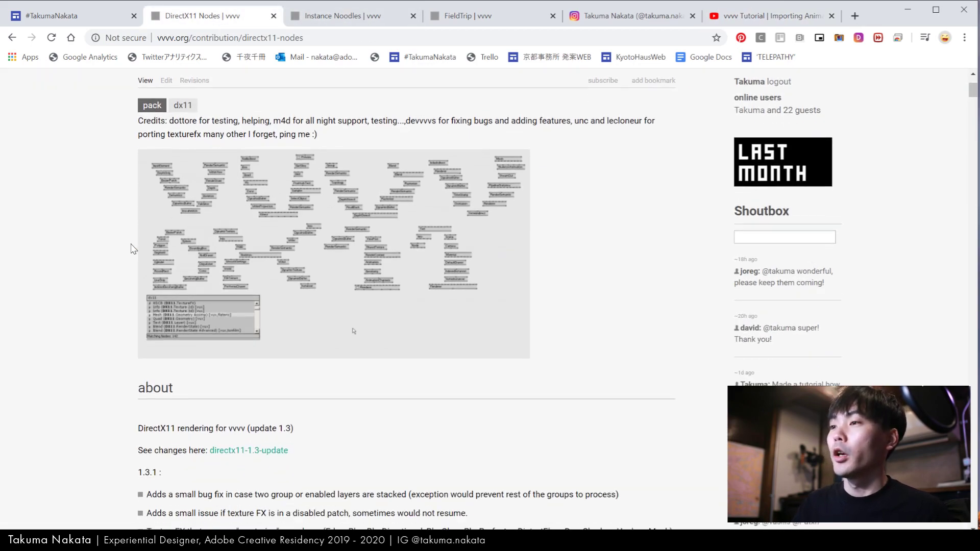
scroll("down", 3)
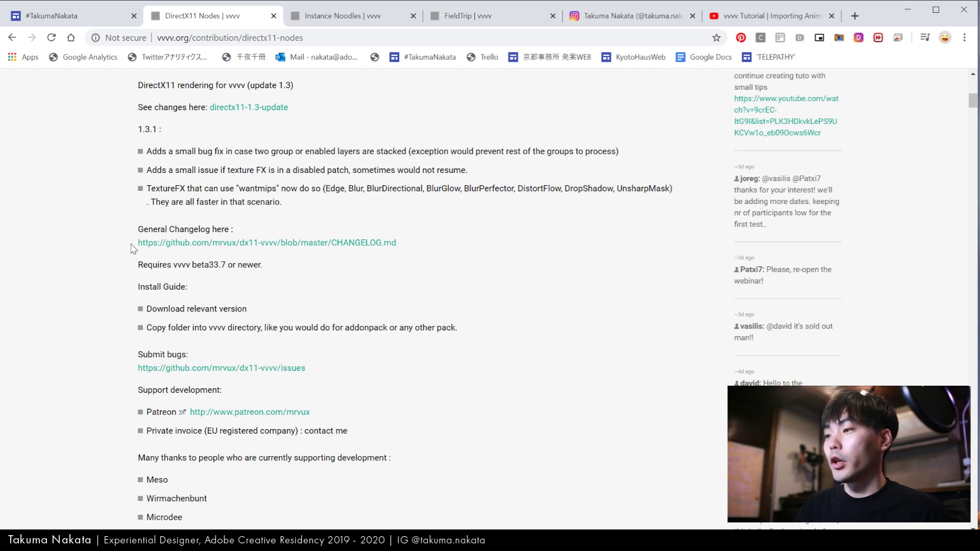
scroll("down", 3)
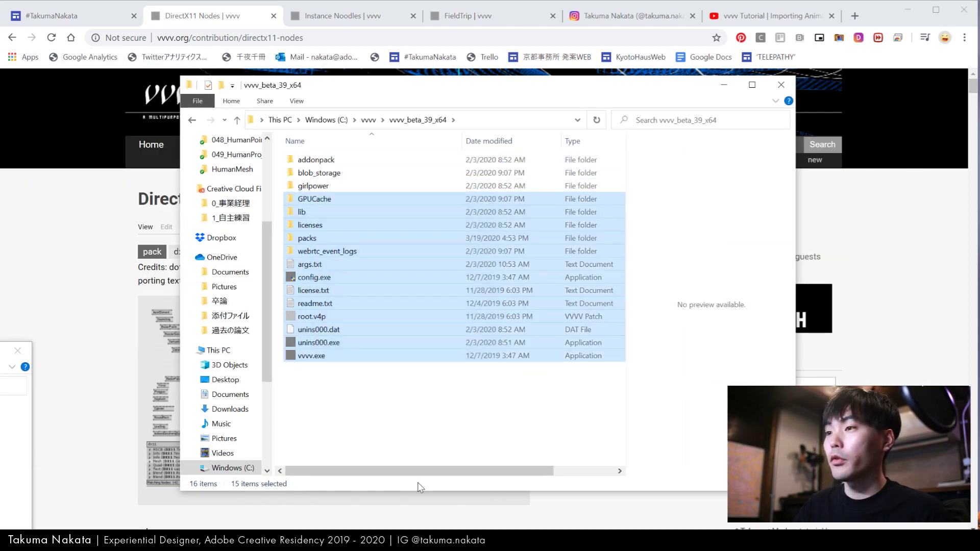
Step: Open the packs folder inside vvvv_beta_39_x64, where the dx11 pack is installed
left_click(307, 238)
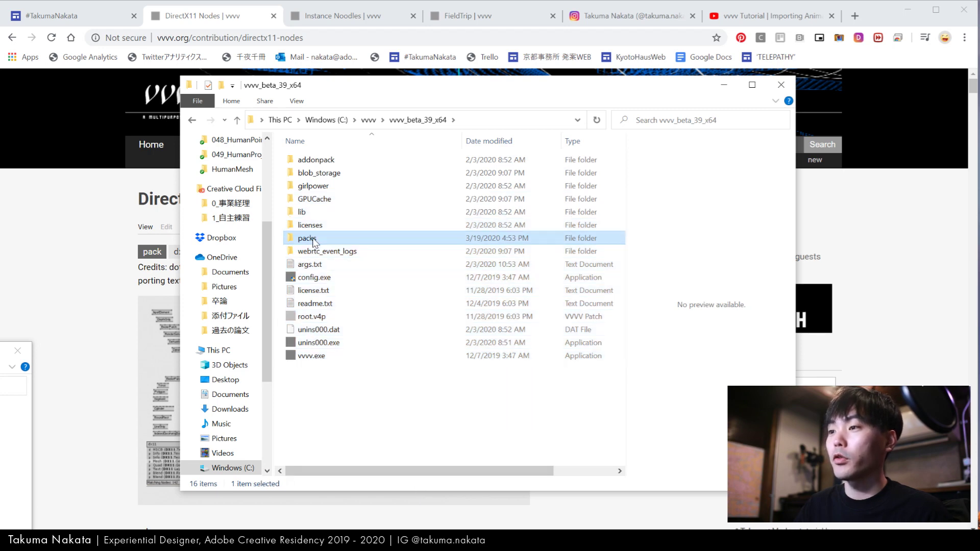
double_click(307, 238)
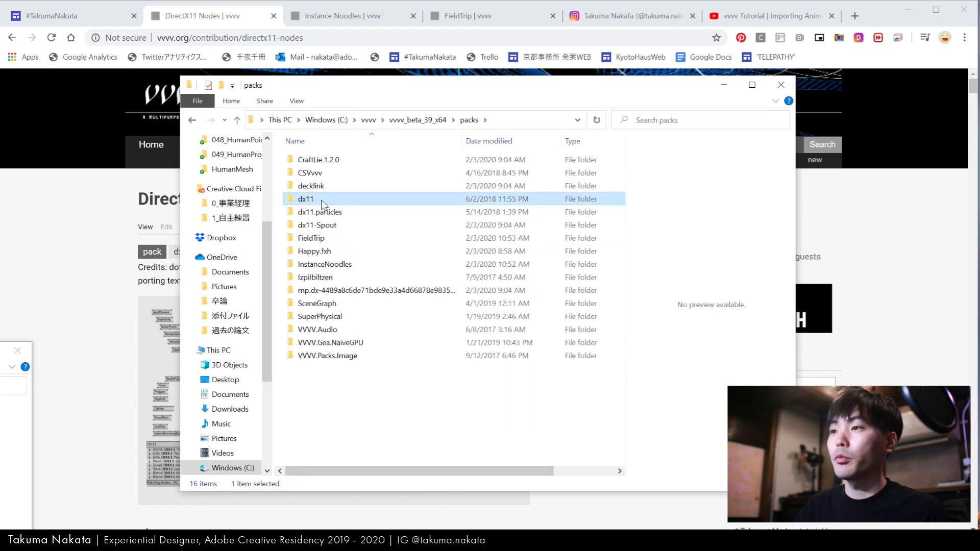
mouse_move(81, 461)
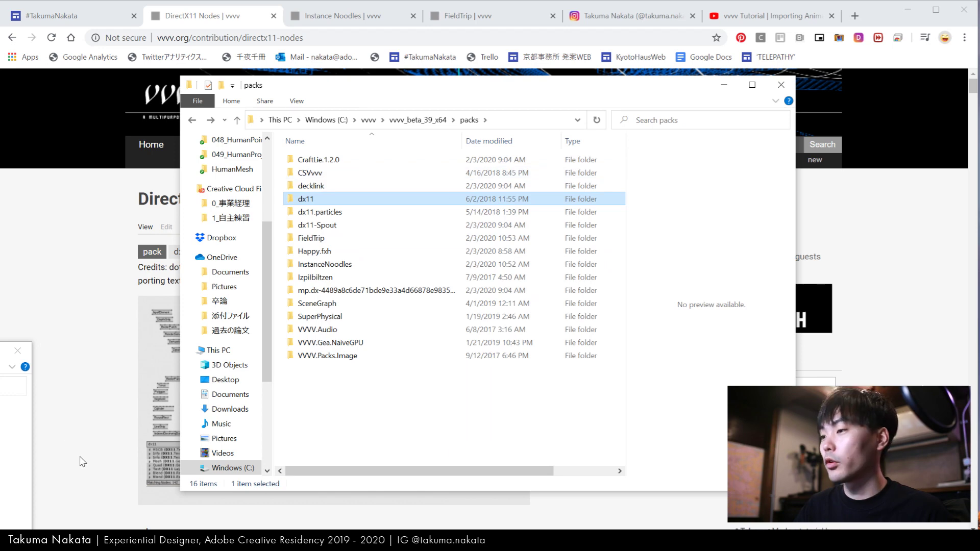
mouse_move(338, 206)
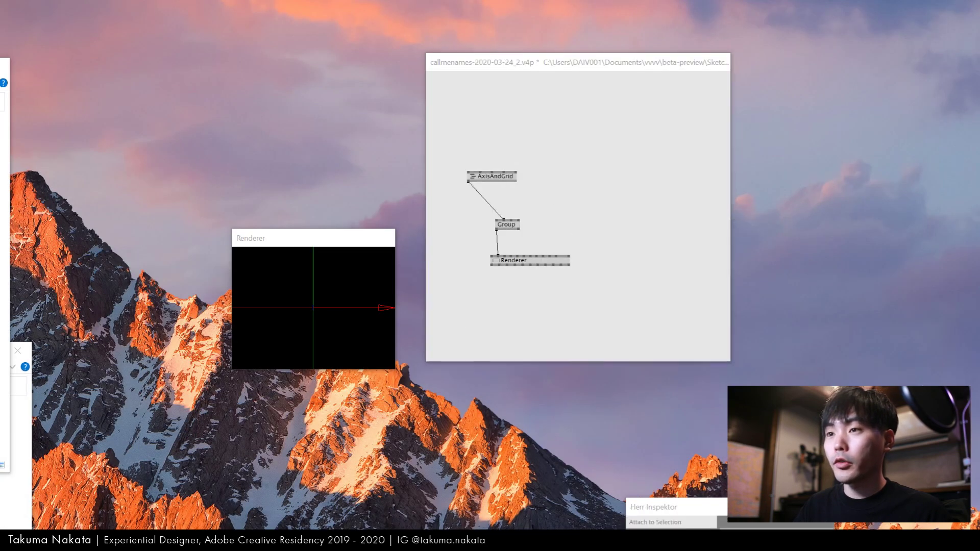
Step: Add a Camera node driving the Renderer, enlarge the render window, and search 'sp' for Sphere
type("camera")
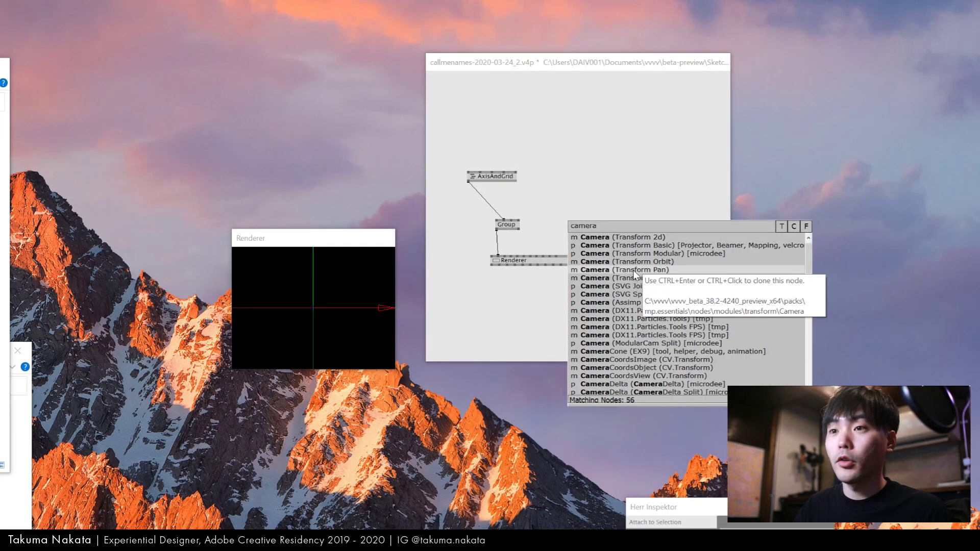
left_click(618, 261)
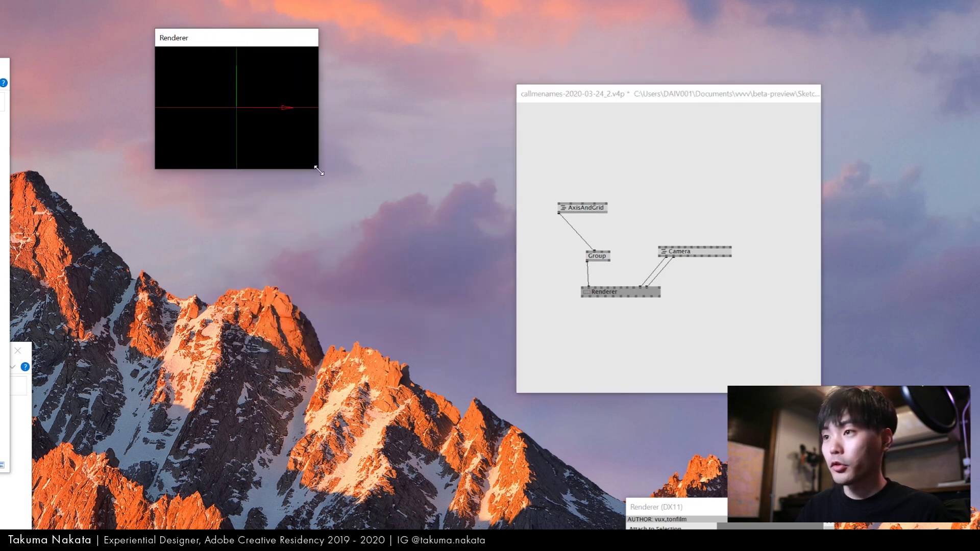
left_click_drag(318, 169, 484, 431)
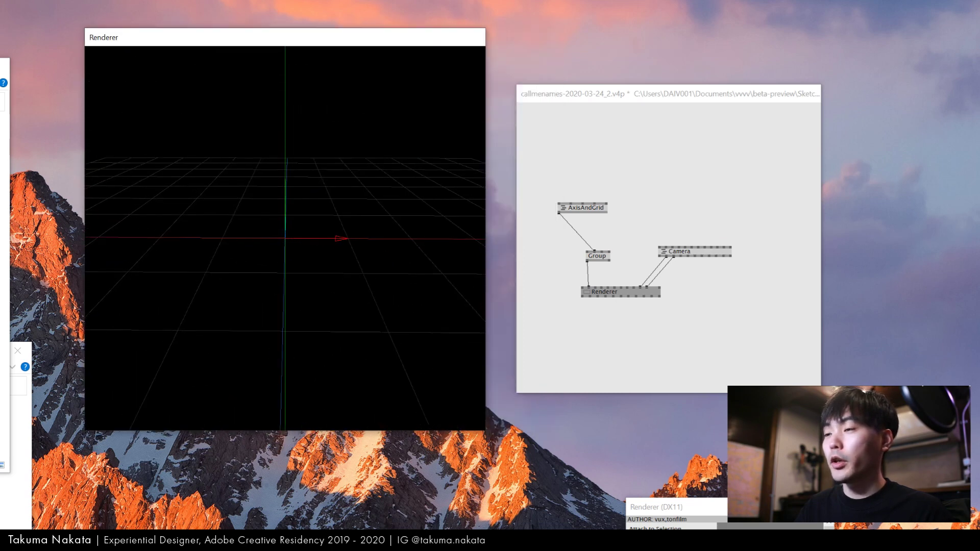
type("sp")
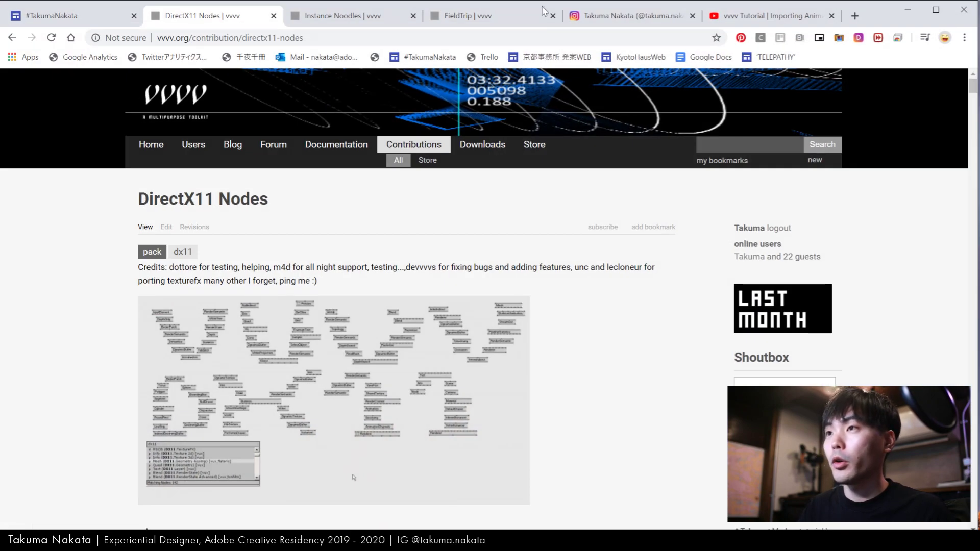
Step: Browse the Instance Noodles page, then the FieldTrip page down to its about section
left_click(353, 15)
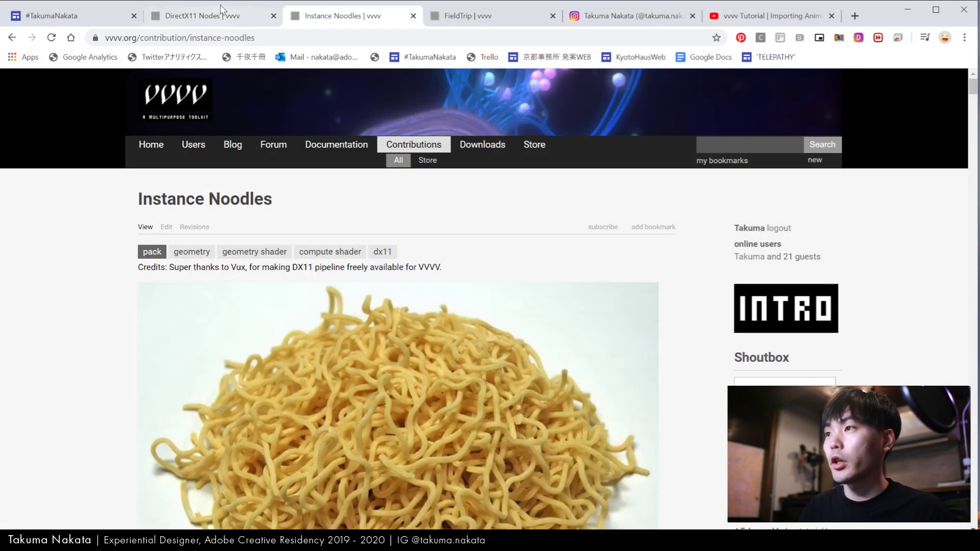
scroll("down", 3)
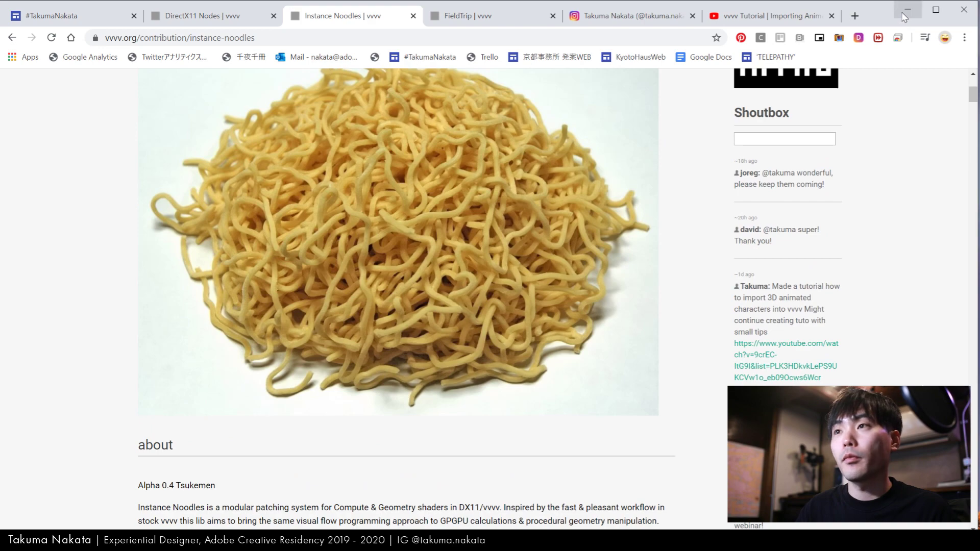
left_click(492, 16)
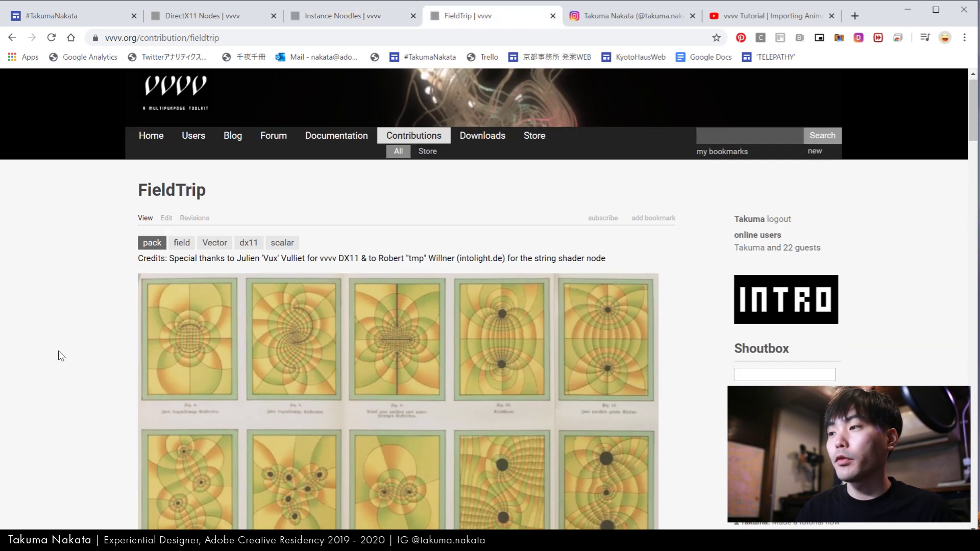
scroll("down", 3)
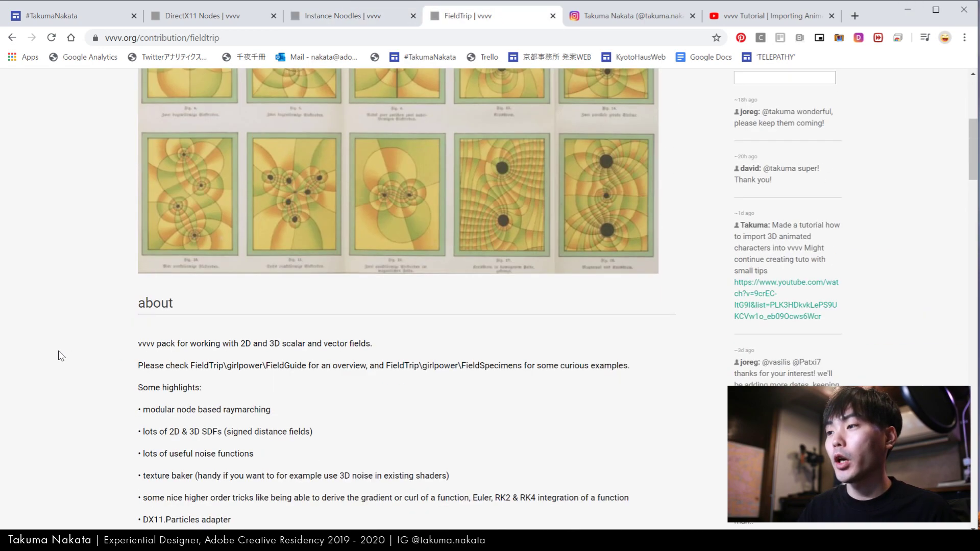
scroll("down", 3)
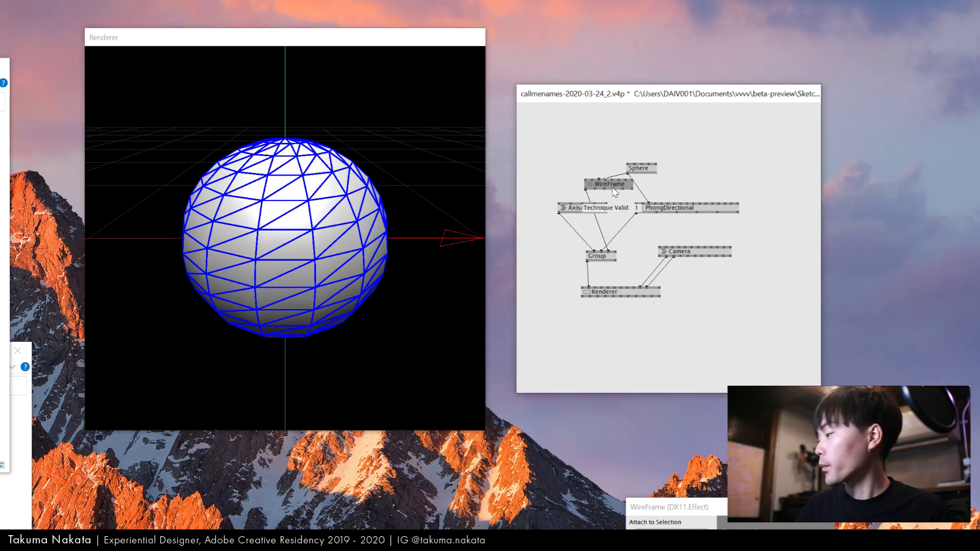
Step: Reposition the WireFrame node within the sphere-rendering patch
left_click_drag(639, 168, 613, 138)
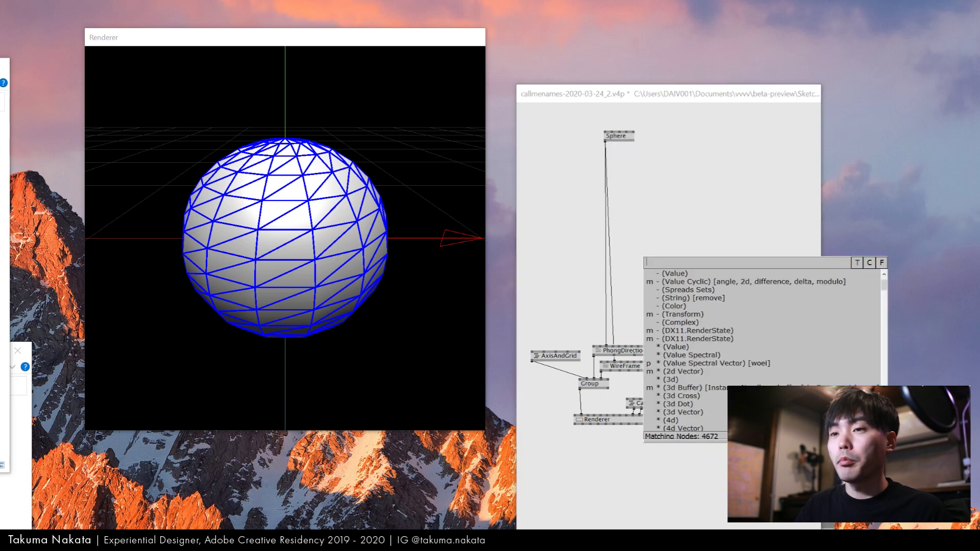
Step: Insert a VertexNoise node on the sphere geometry and start adding a Noise3D node
type("ve")
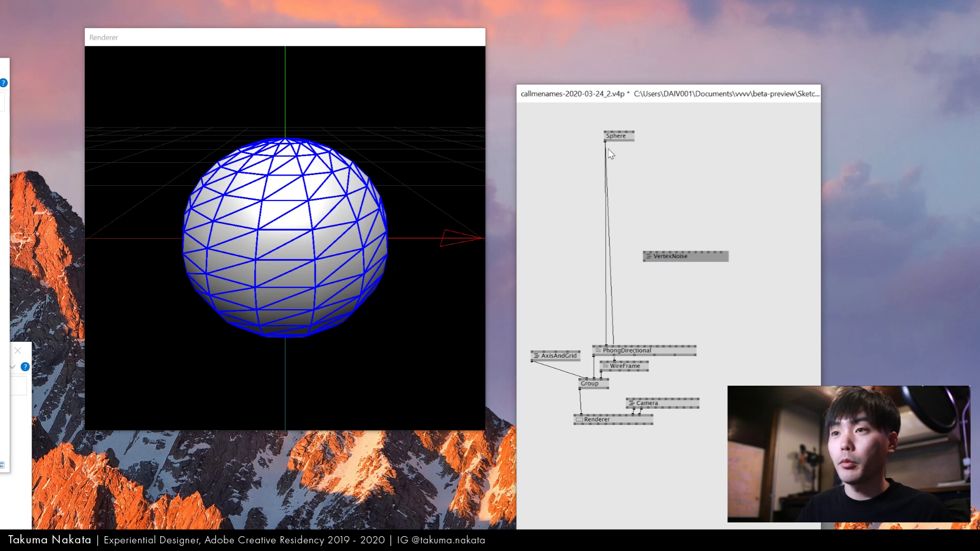
left_click_drag(607, 144, 653, 253)
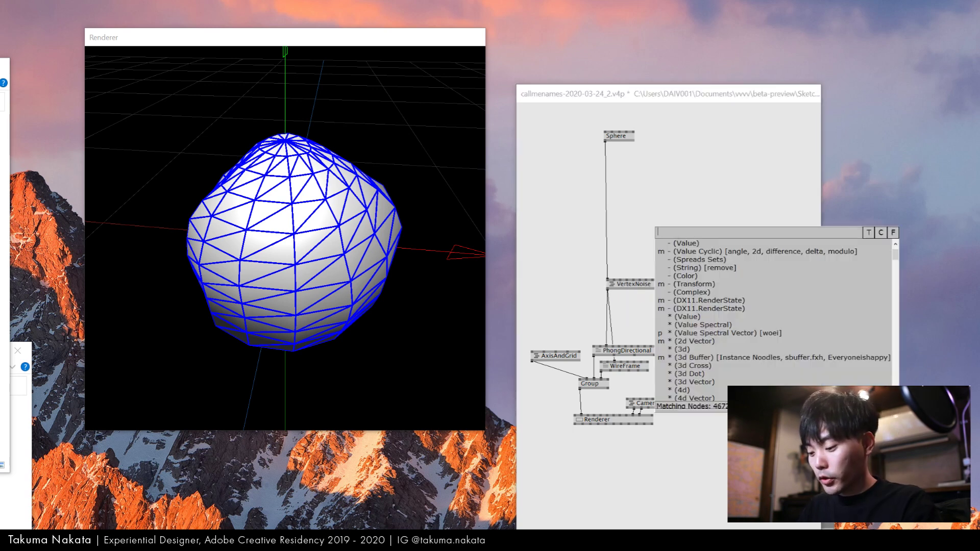
type("no")
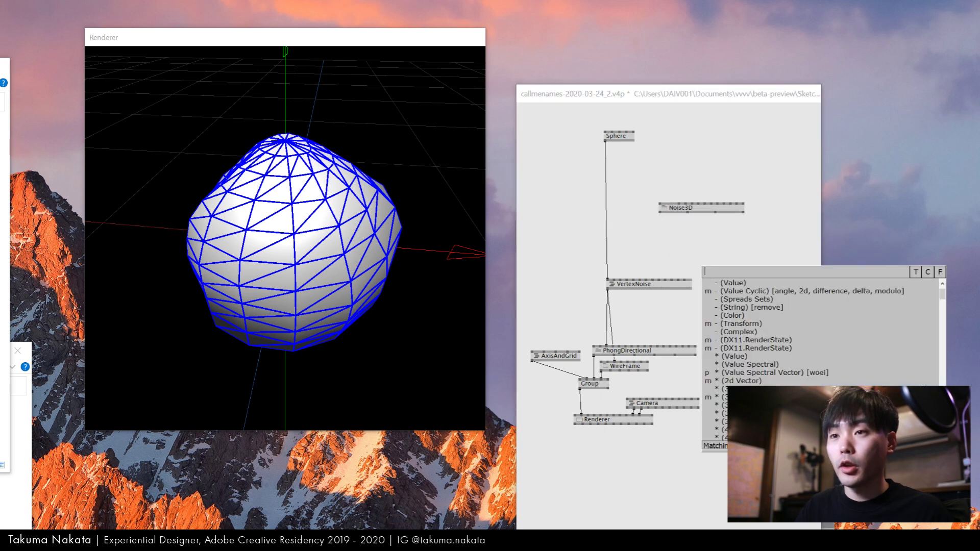
Step: Add a Preview node showing the Noise3D red noise texture fed into VertexNoise
type("preview")
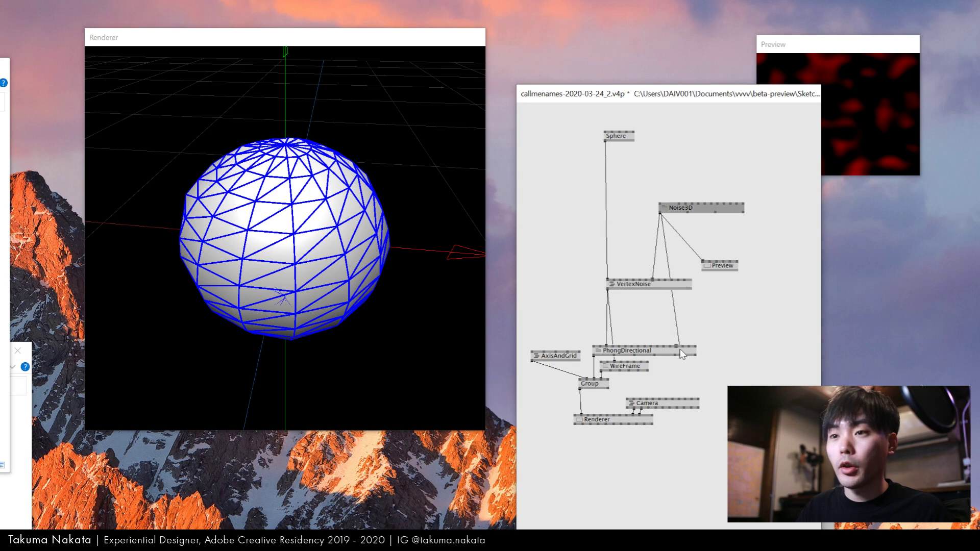
mouse_move(676, 350)
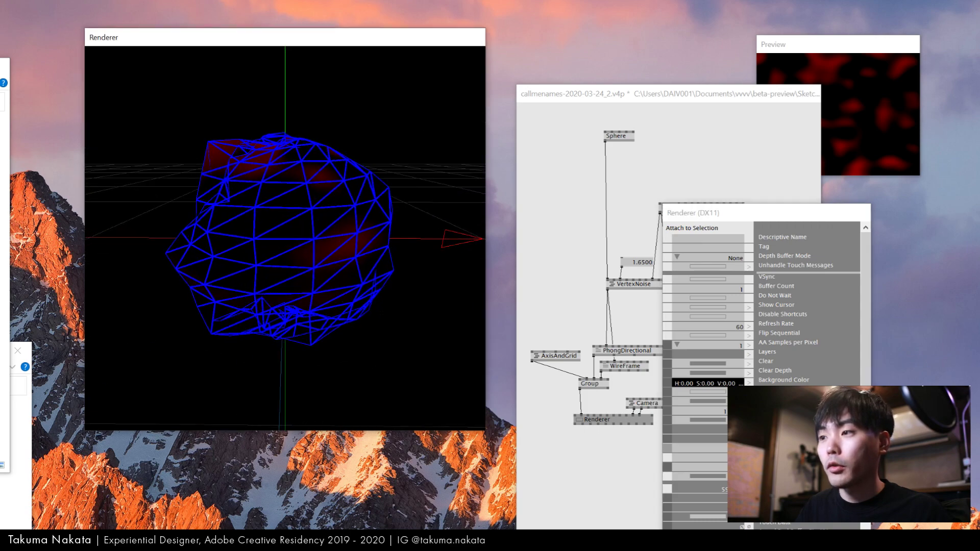
Step: Set the Renderer's Depth Buffer Mode to Standard in the Inspektor
left_click(724, 258)
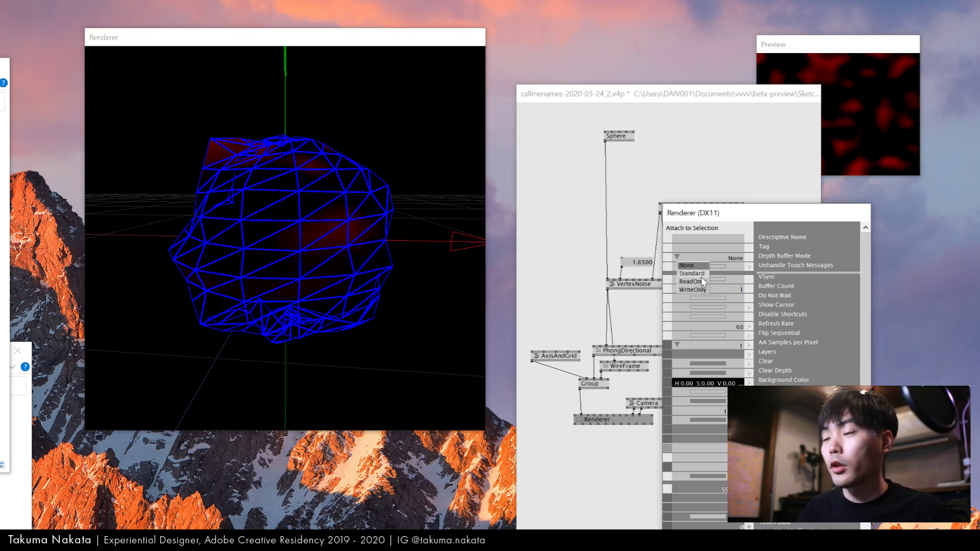
left_click(690, 279)
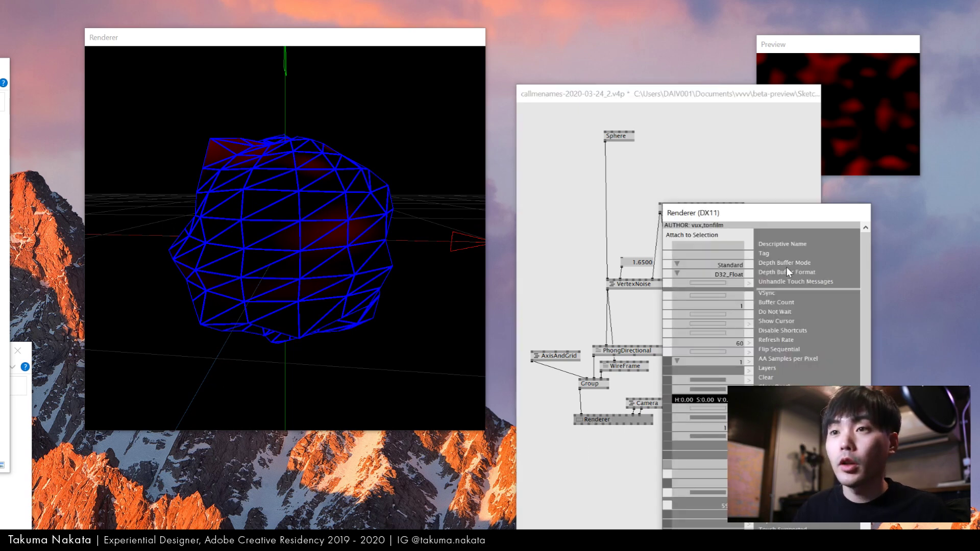
left_click(715, 263)
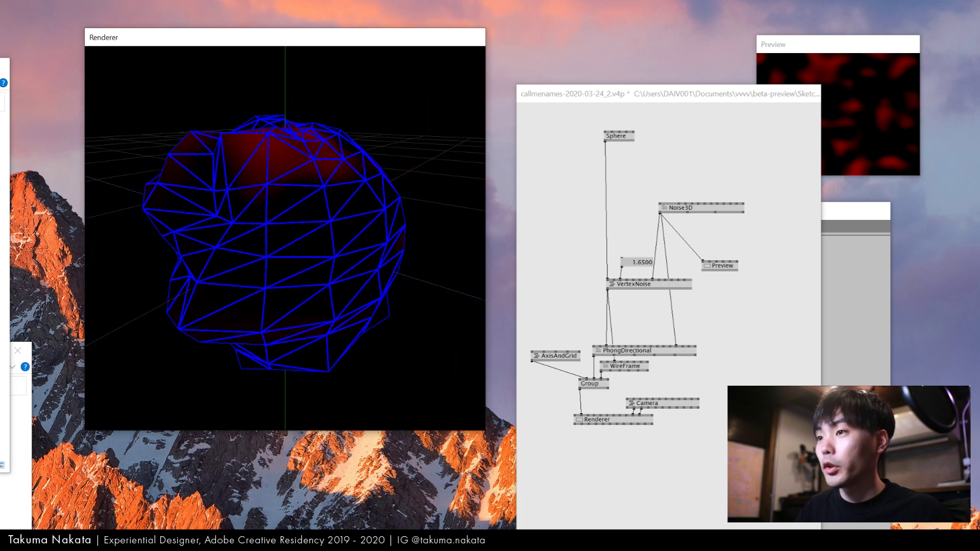
Step: Orbit the Renderer camera around the noise-deformed wireframe sphere
left_click_drag(674, 200, 675, 212)
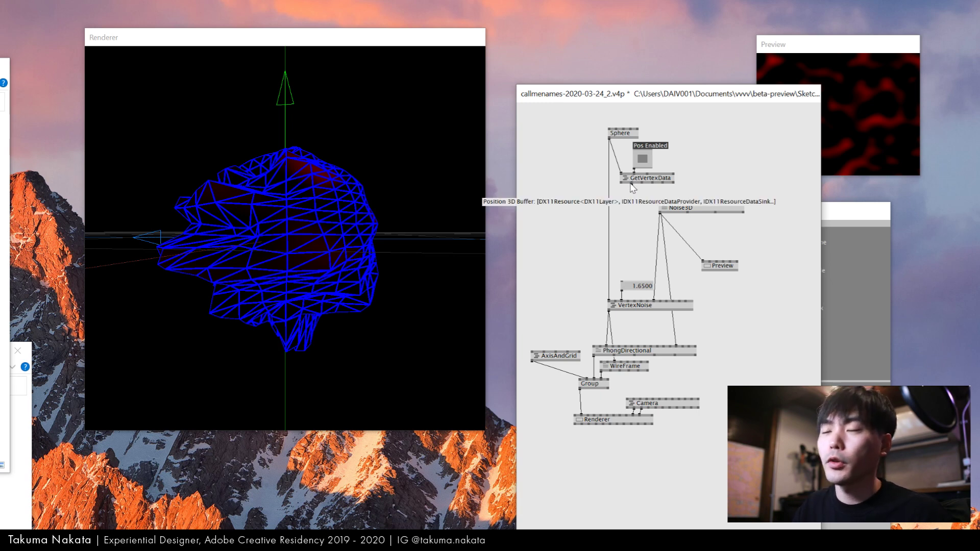
mouse_move(500, 249)
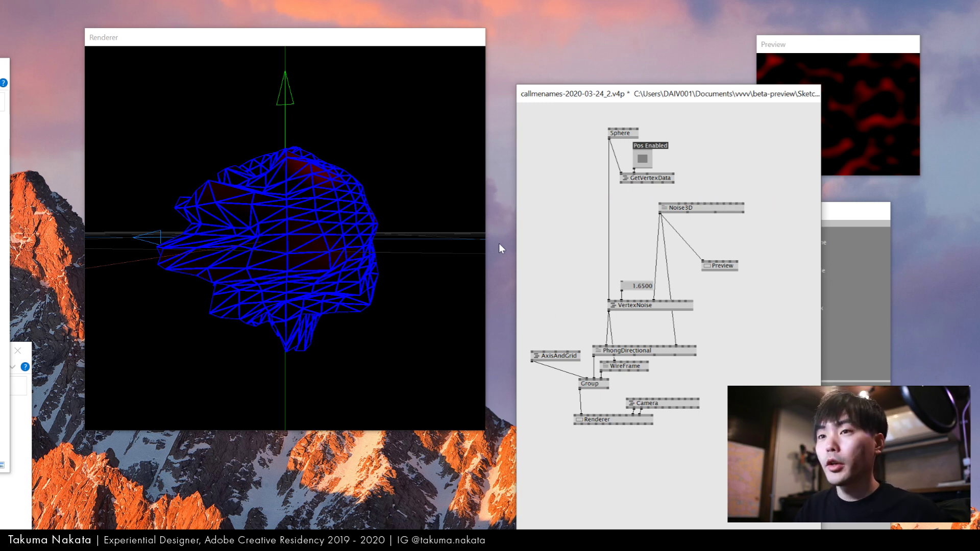
Step: Add a ReadBack node reading GetVertexData's vertex positions (0, -0.5, 0)
type("reda")
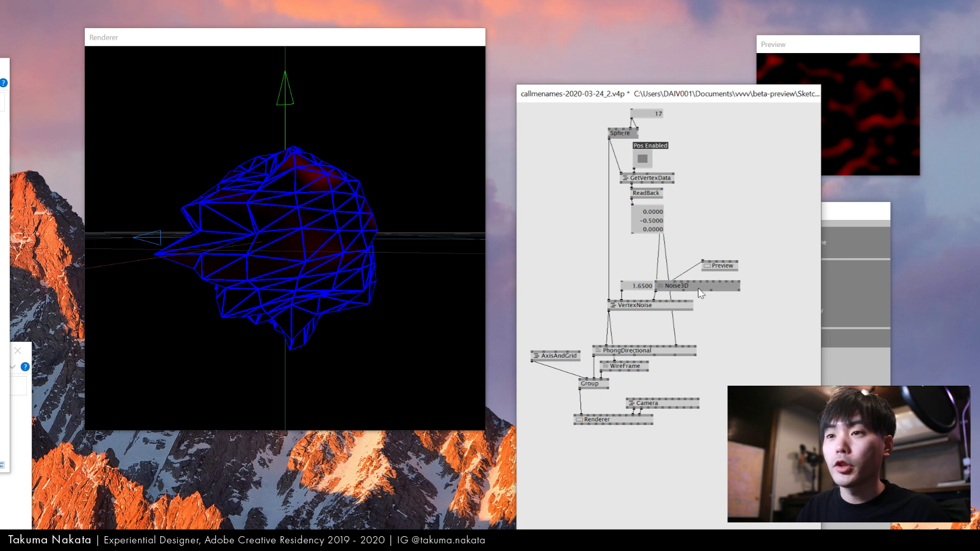
Step: Add a Count node reporting 5508 read-back vertices and a Vector node splitting the positions
type("count")
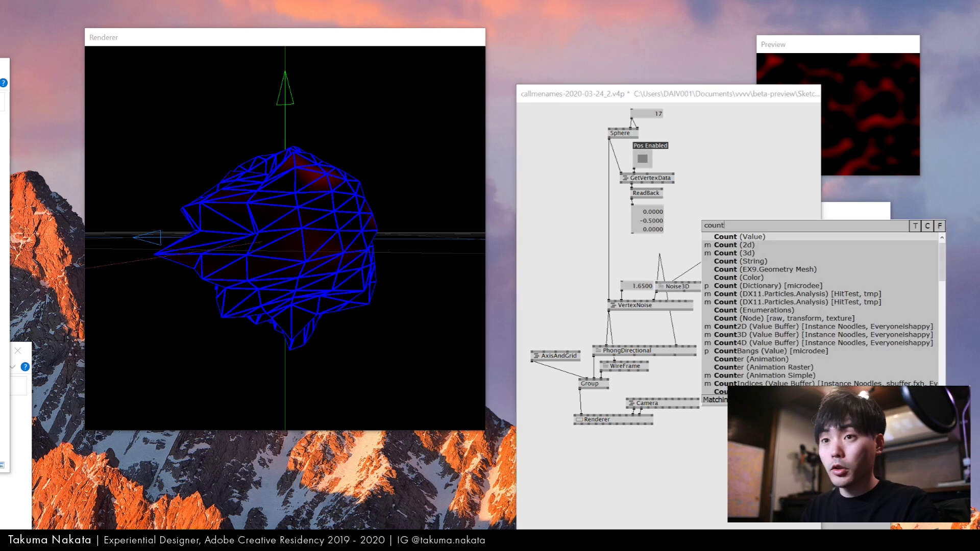
left_click(739, 236)
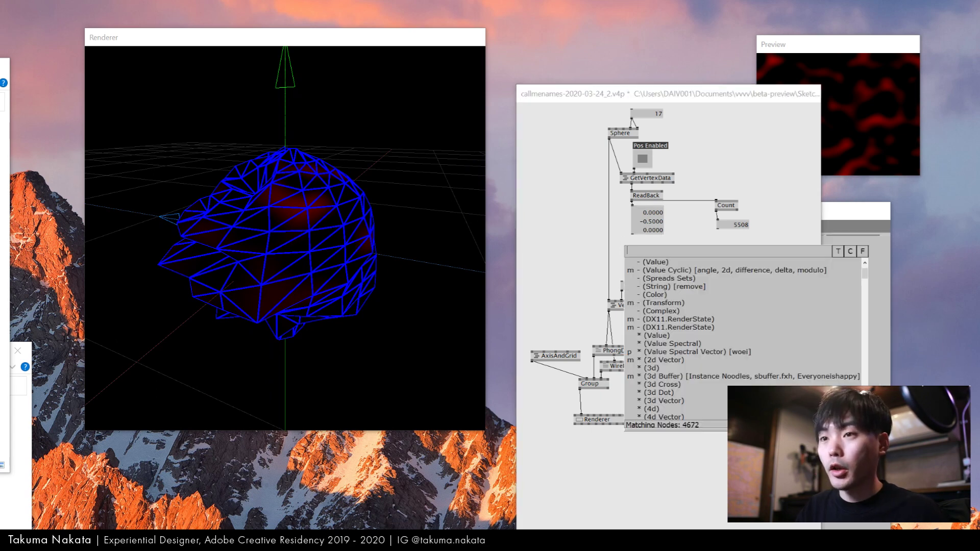
type("vec")
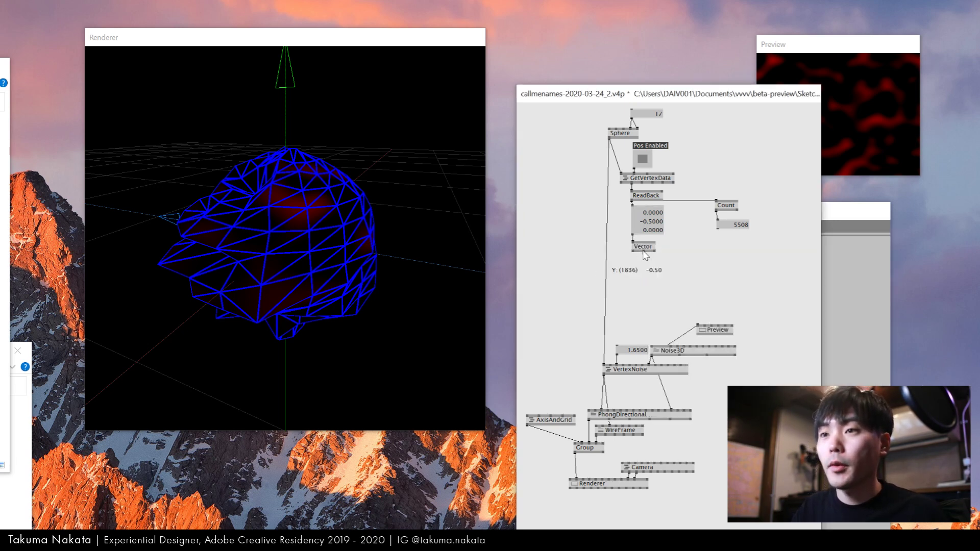
Step: Chain math nodes with values 0.16 and 1.0 off the Vector node's Y output
double_click(644, 255)
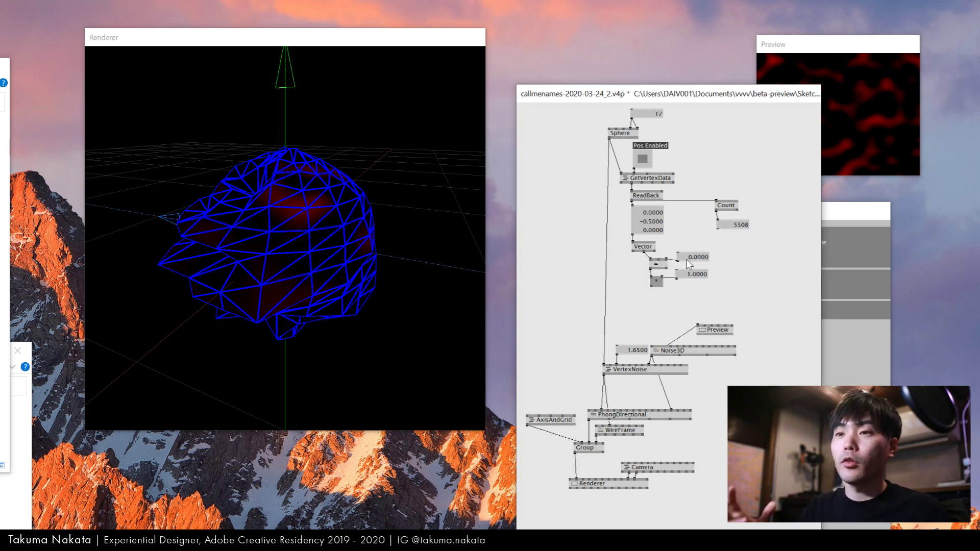
mouse_move(687, 264)
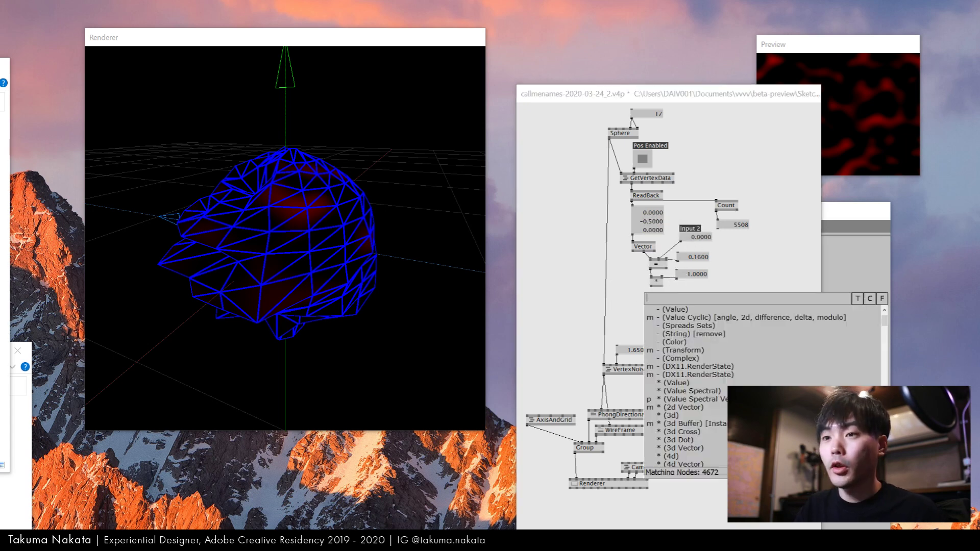
left_click(655, 296)
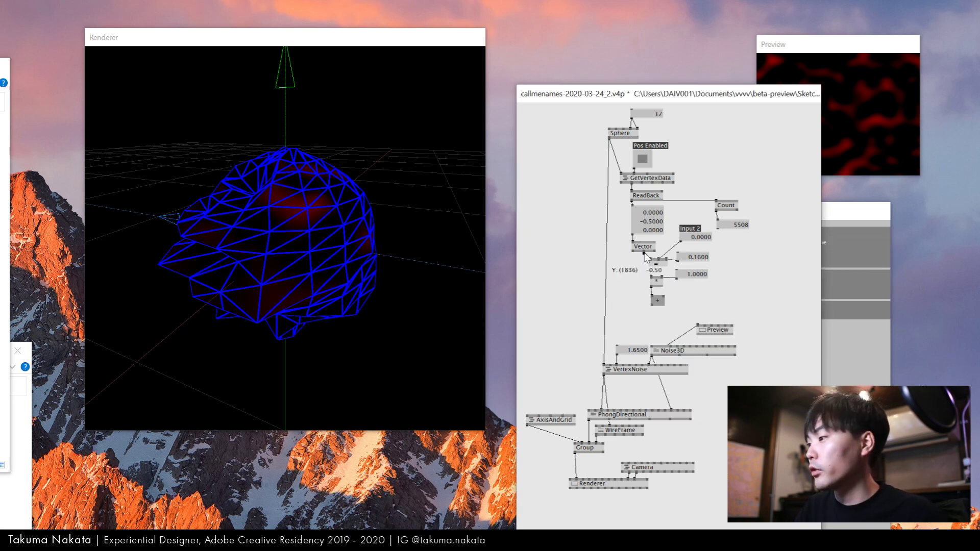
left_click(642, 246)
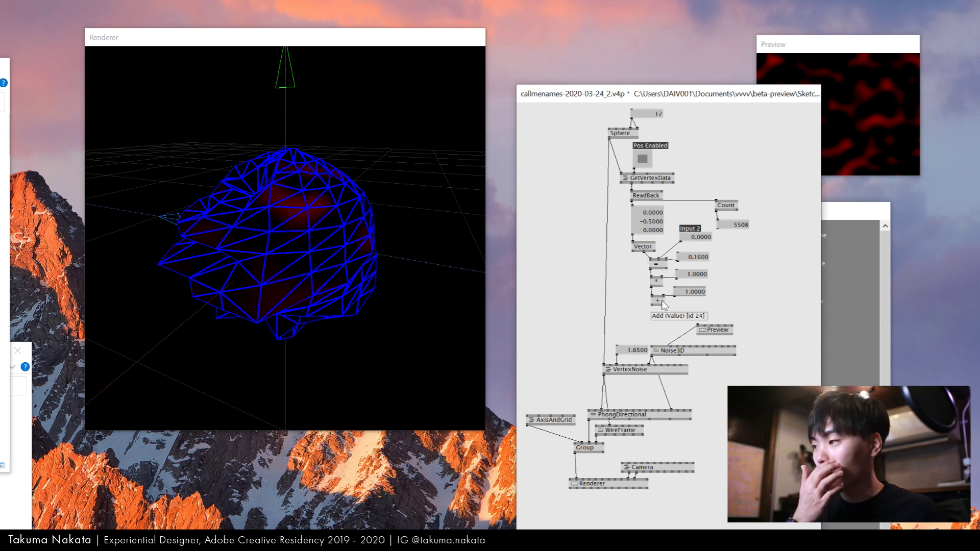
Step: Add a second Vector node recombining components and a SetVertexData node above VertexNoise
type("vec")
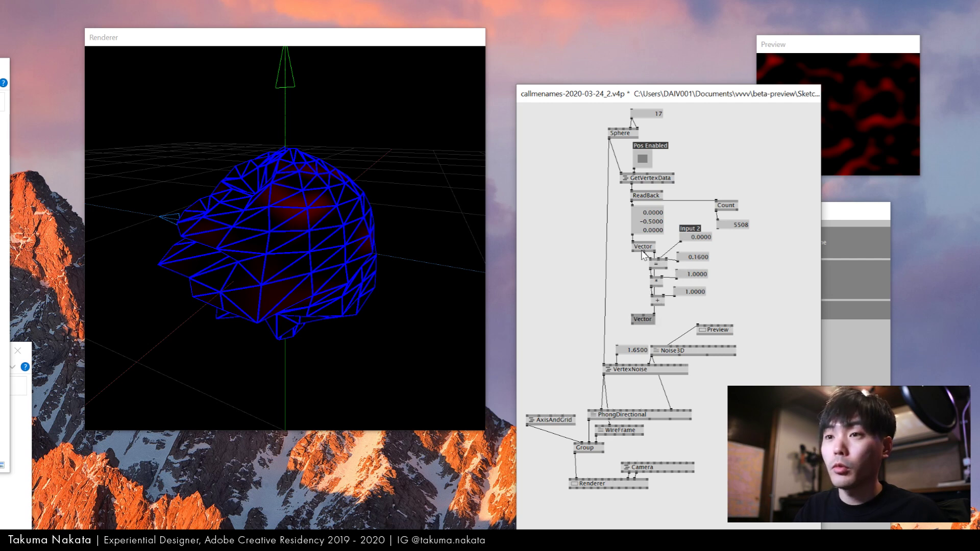
mouse_move(636, 265)
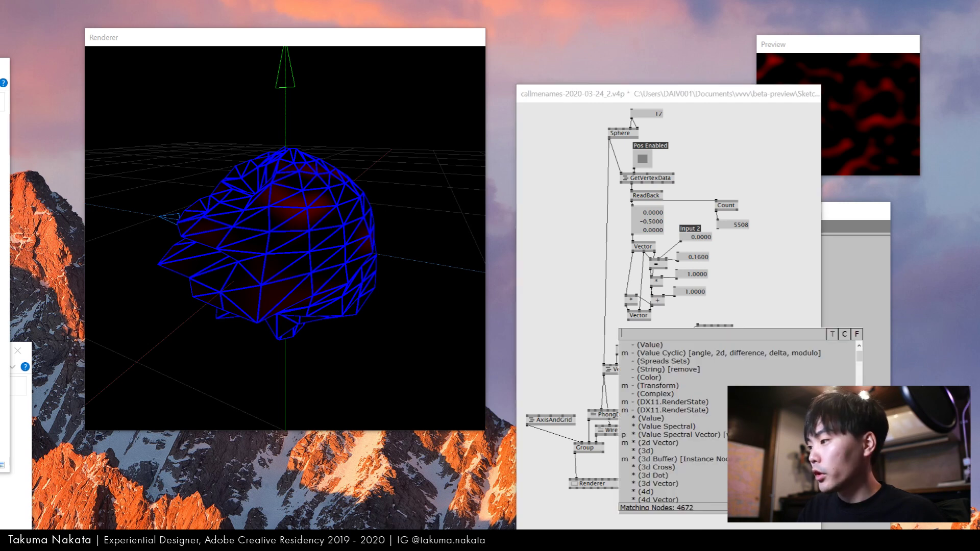
type("set")
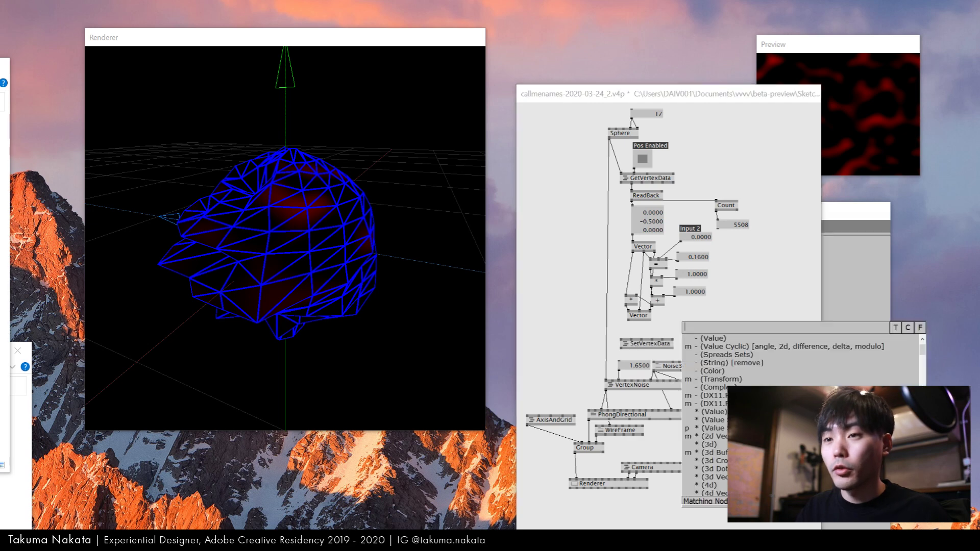
Step: Add a DynamicBuffer feeding SetVertexData into VertexNoise so a flattened band appears
type("dynami")
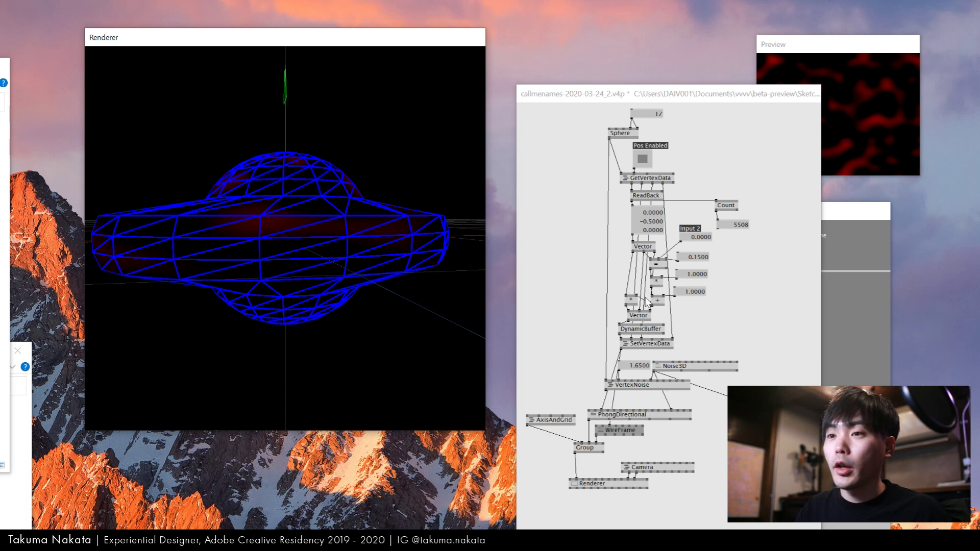
mouse_move(636, 303)
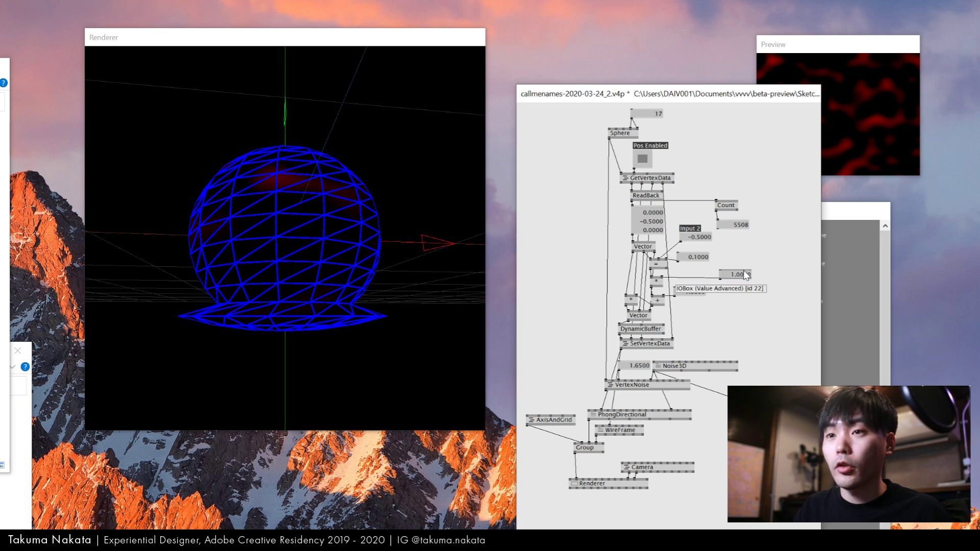
Step: Select the noise amount value box to label it Noise with value 1.02
left_click(737, 273)
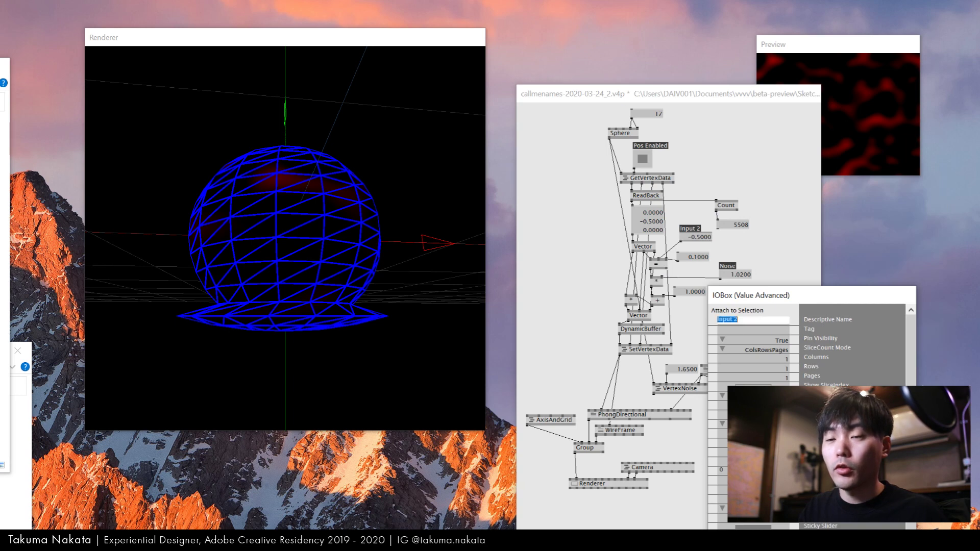
Step: Set the band-position value box's Descriptive Name to NoisePos
left_click(752, 319)
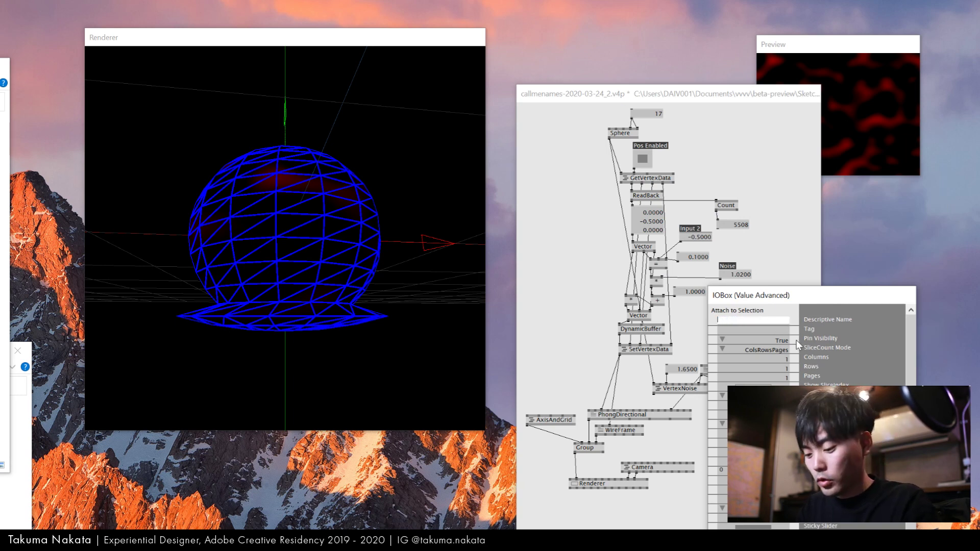
type("NoisePos")
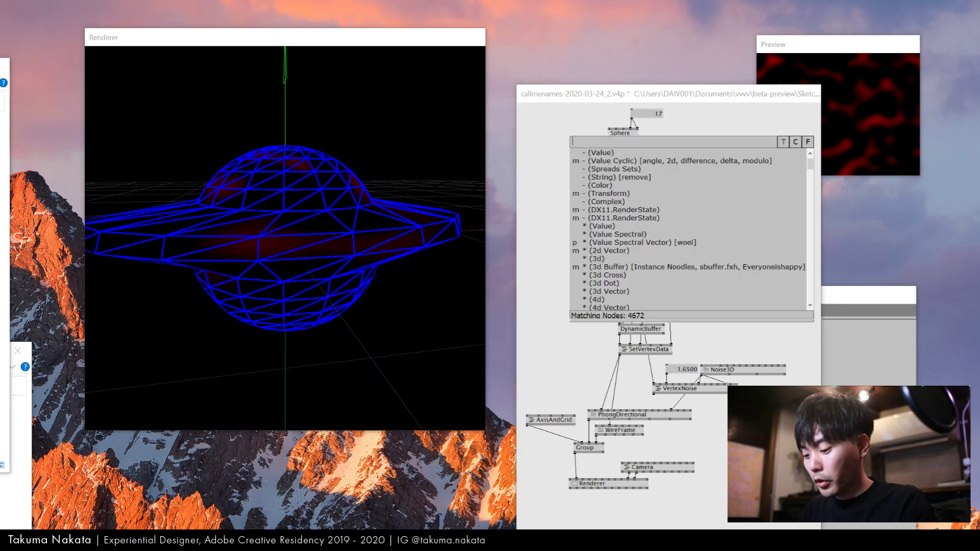
Step: Discard the GetVertexData help patch via Don't Save & Close, keeping the VertexNoise patch and renderer
type("teapo")
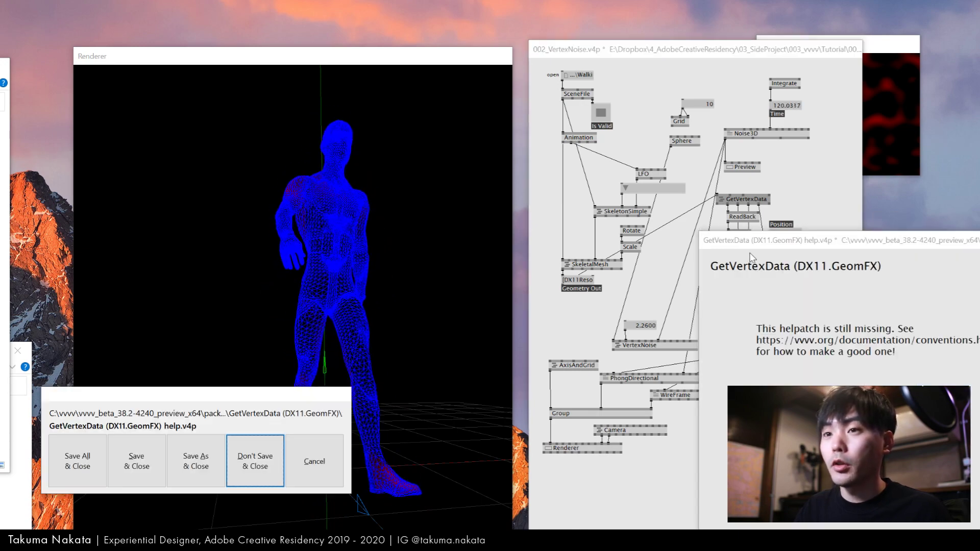
left_click(255, 461)
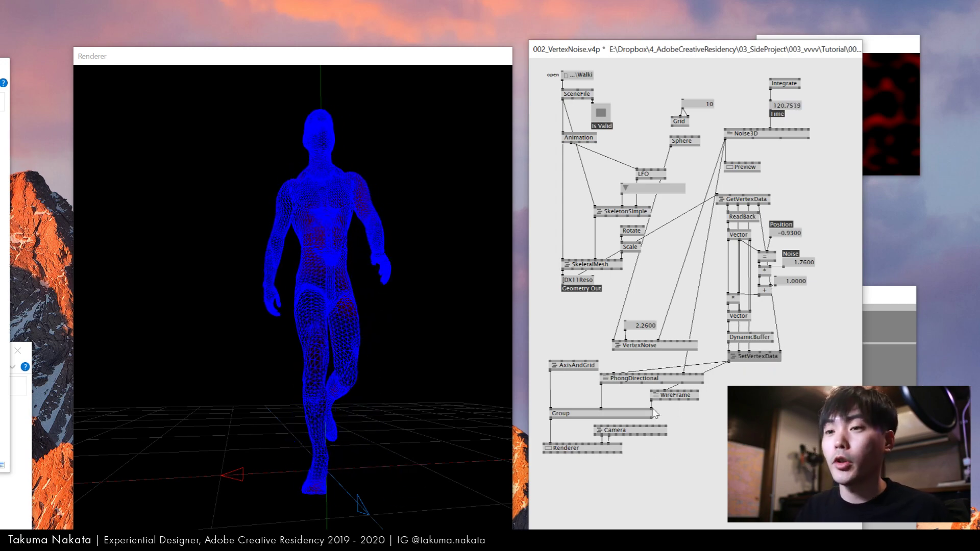
mouse_move(700, 179)
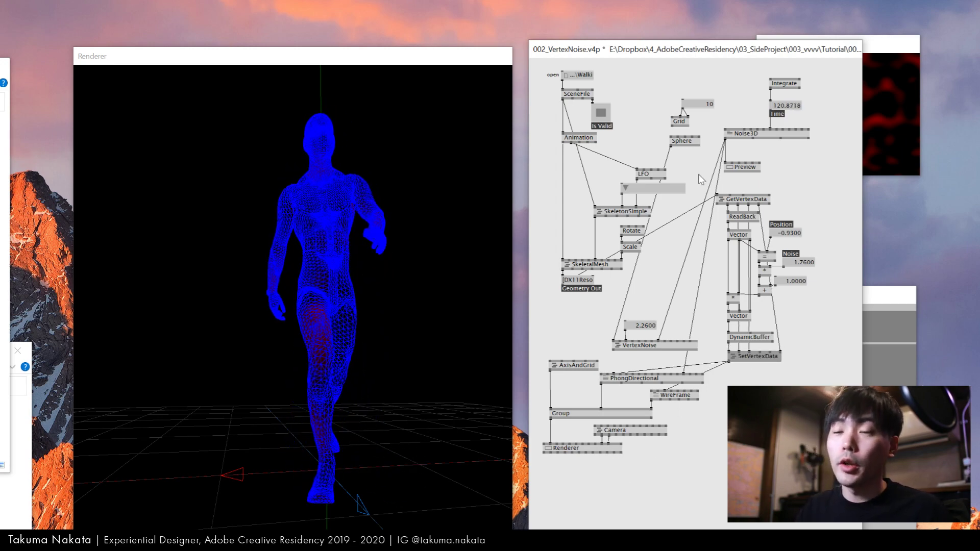